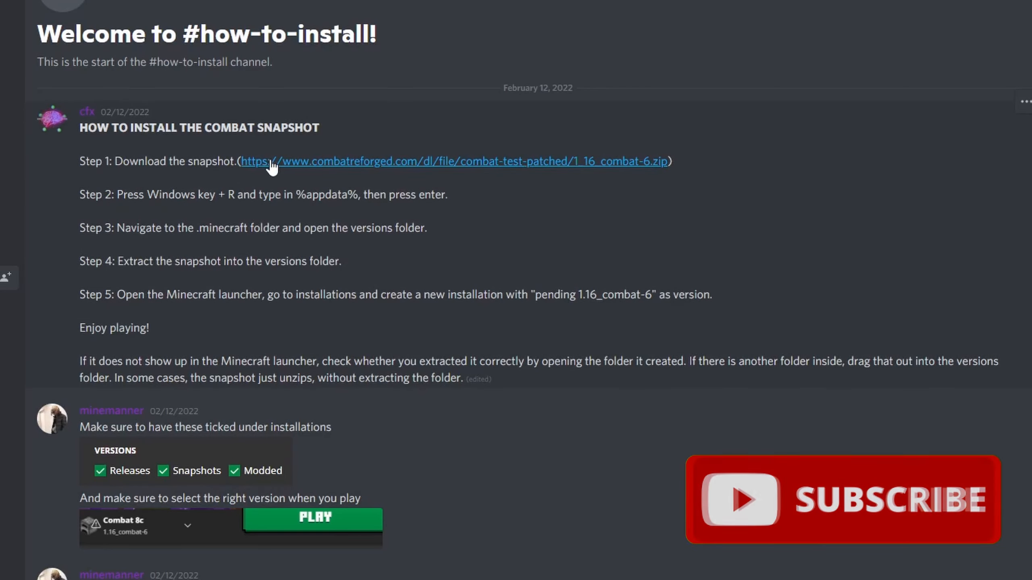
# - Download 1_16_combat-6.zip from the Step 1 combatreforged.com link, past the download warning
pyautogui.click(395, 161)
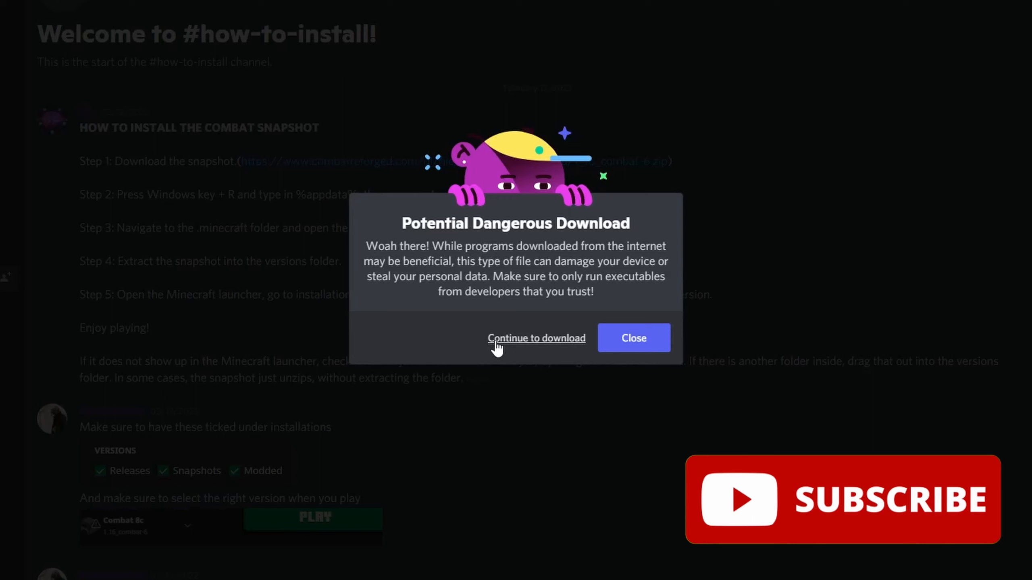
pyautogui.click(631, 337)
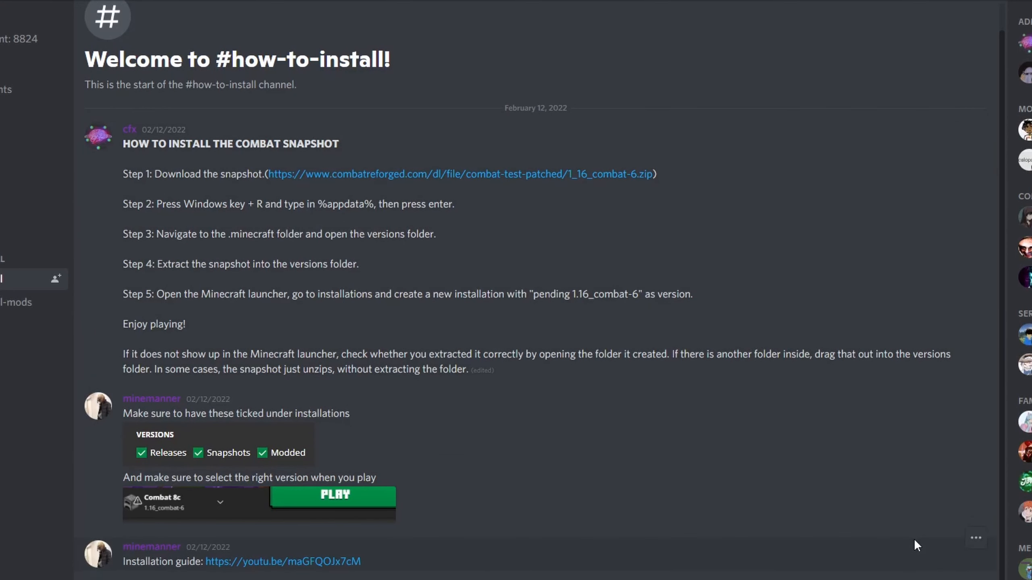
pyautogui.moveTo(496, 259)
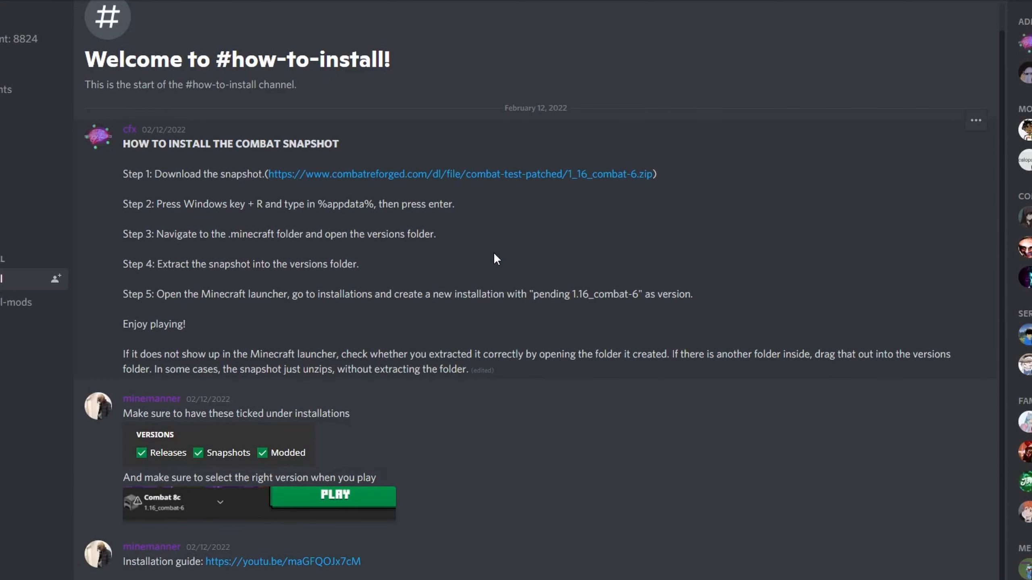
pyautogui.moveTo(470, 218)
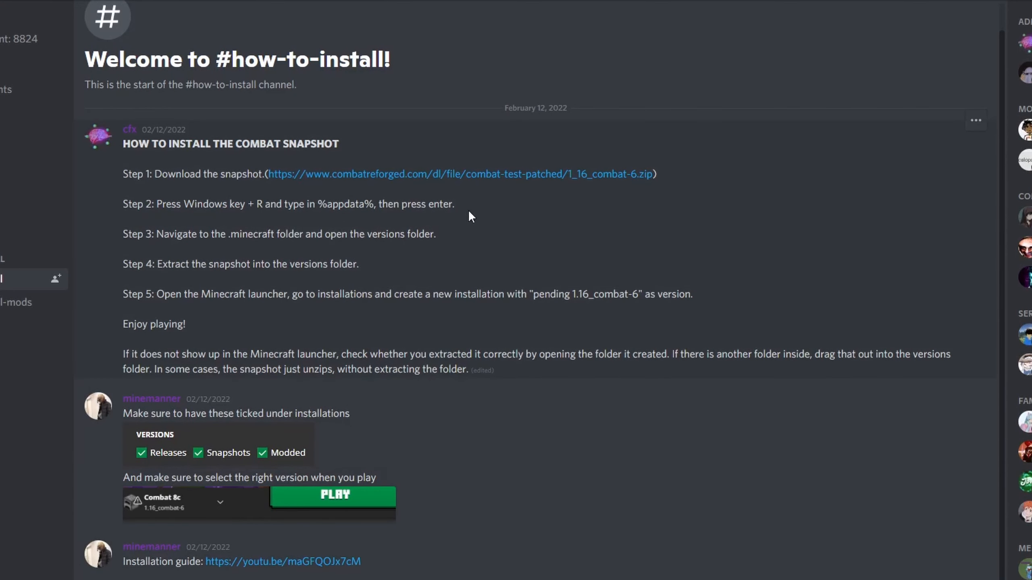
pyautogui.moveTo(342, 218)
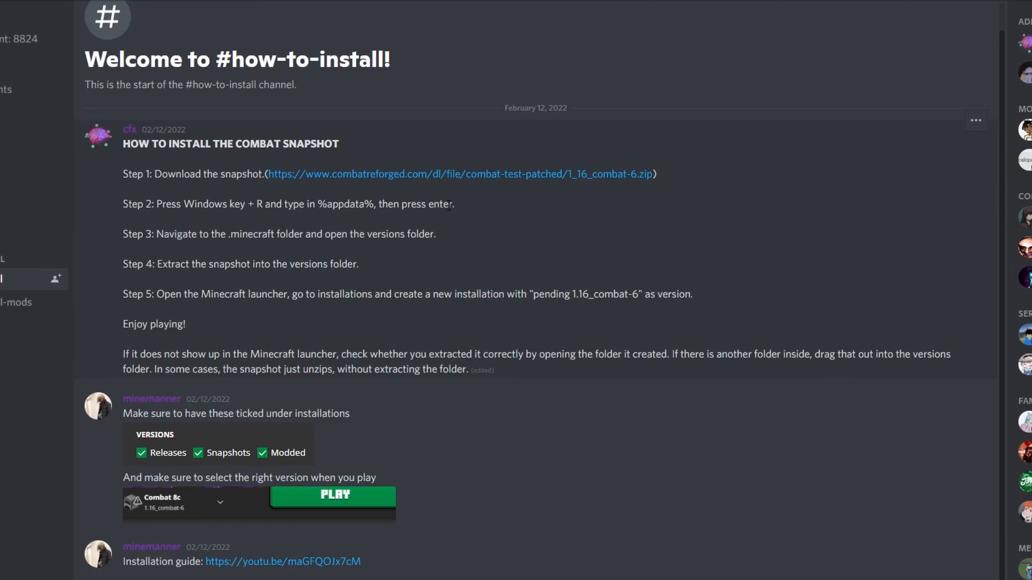
pyautogui.moveTo(192, 268)
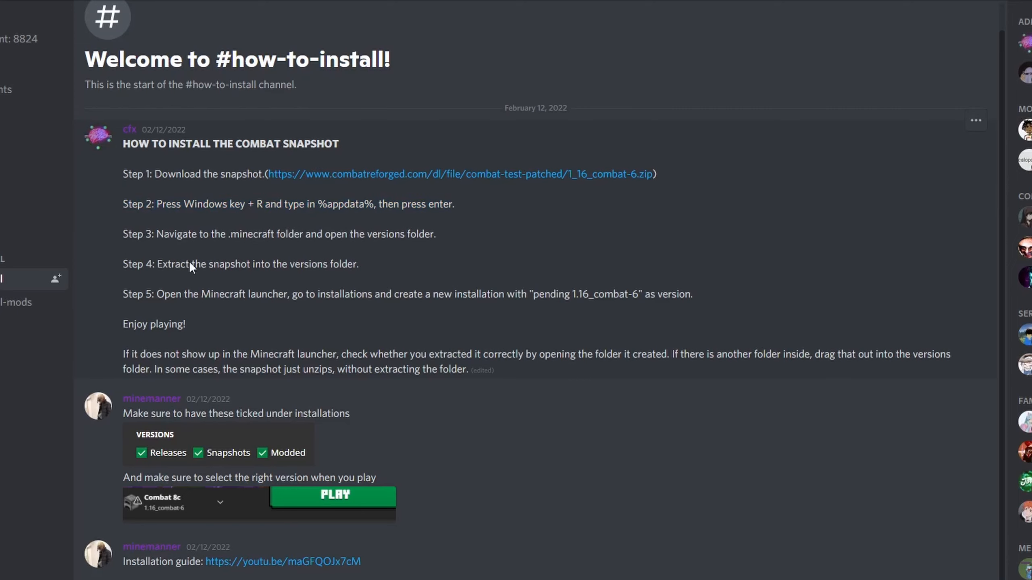
pyautogui.moveTo(467, 474)
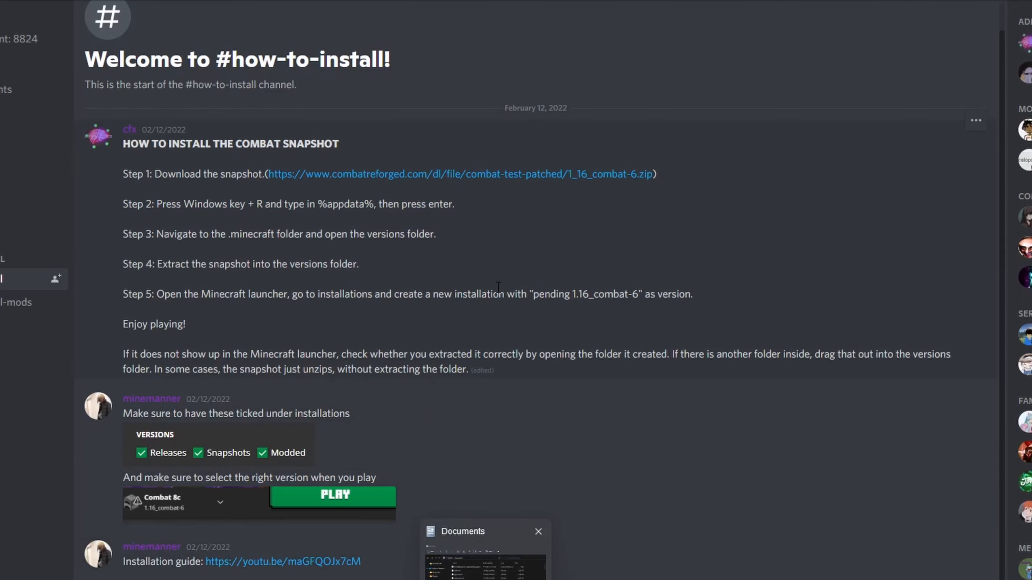
pyautogui.click(538, 531)
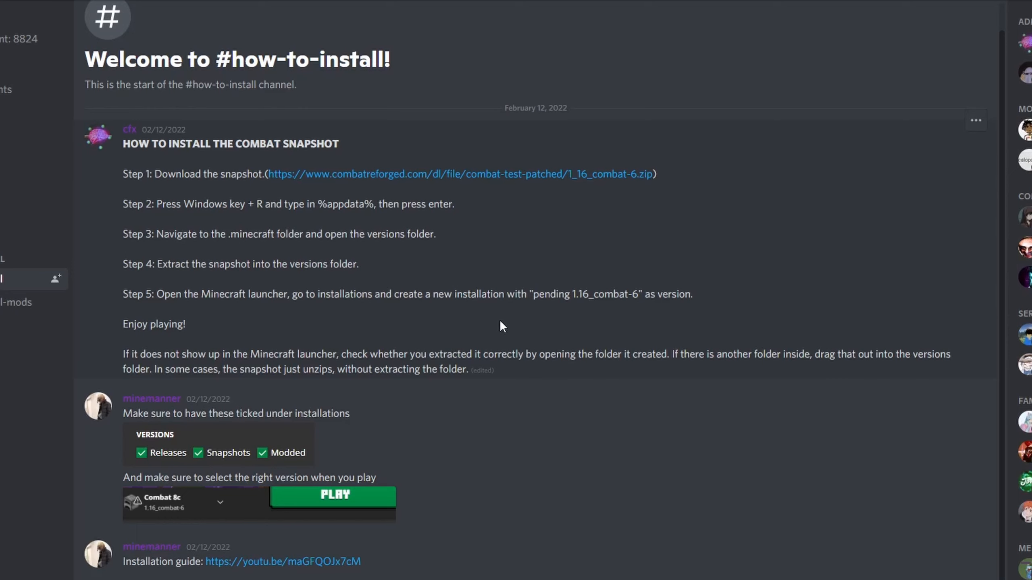
pyautogui.moveTo(642, 429)
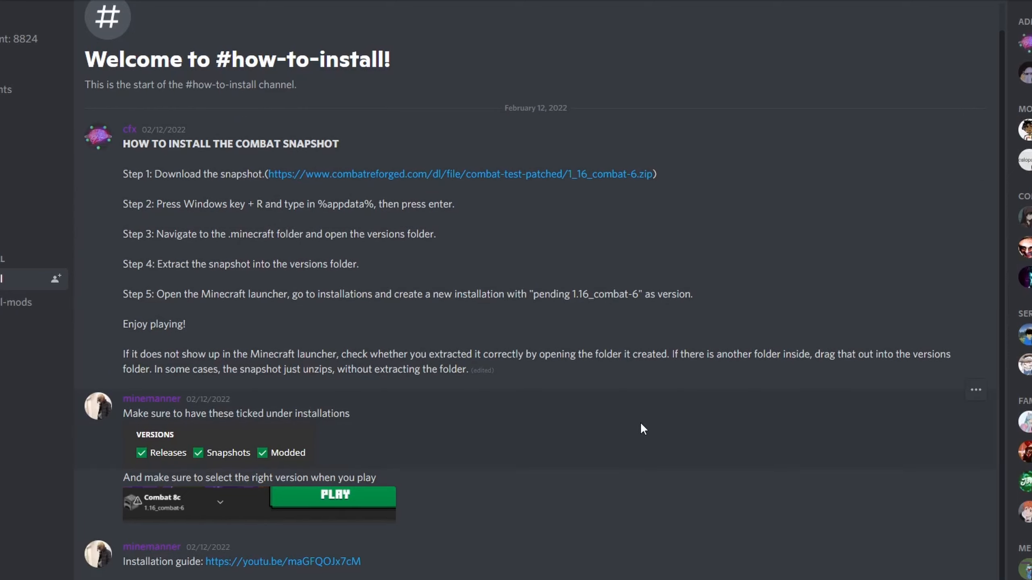
pyautogui.moveTo(327, 261)
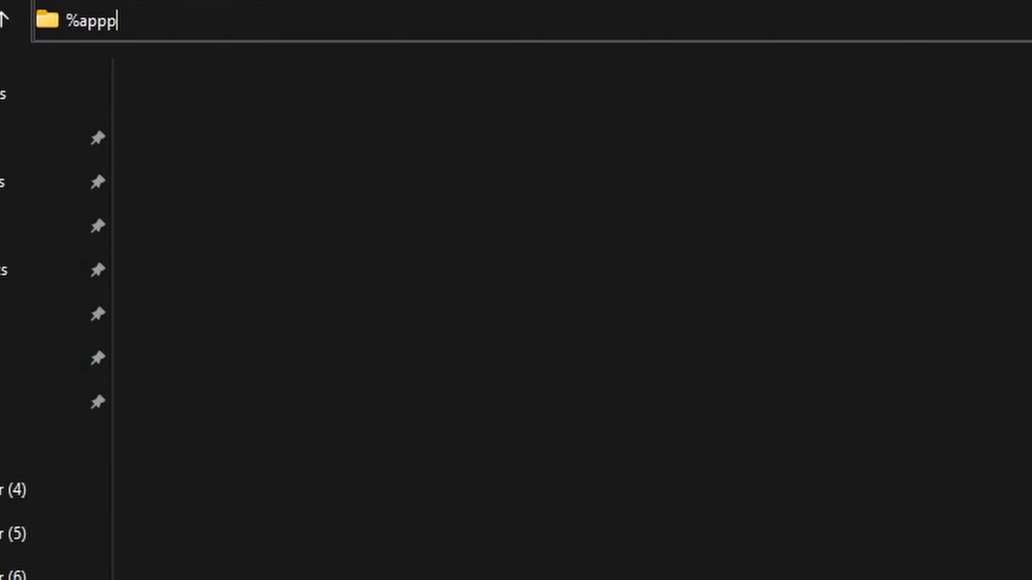
# - Go to %appdata% and open the .minecraft versions folder in File Explorer
pyautogui.write('data%')
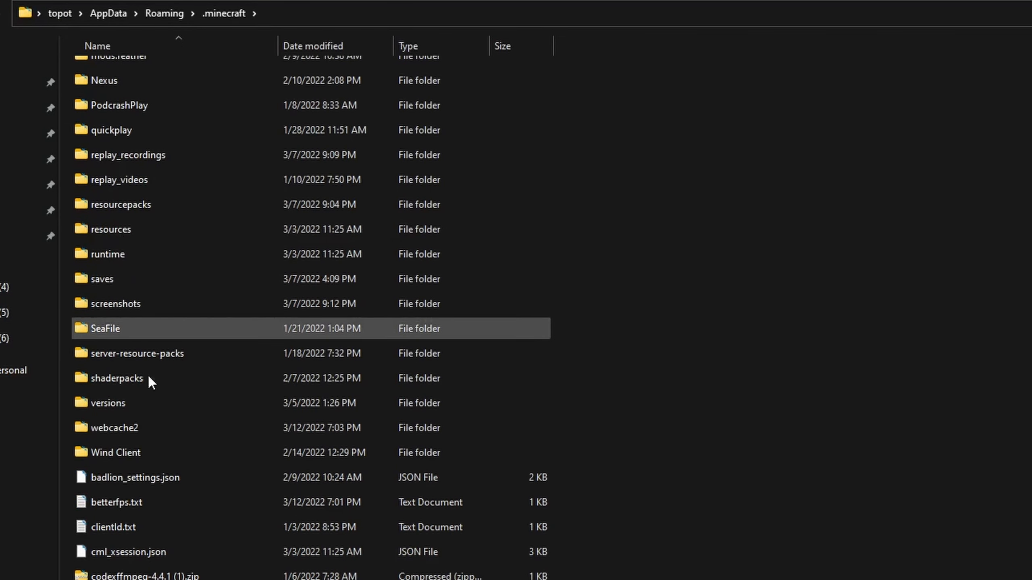
pyautogui.doubleClick(108, 403)
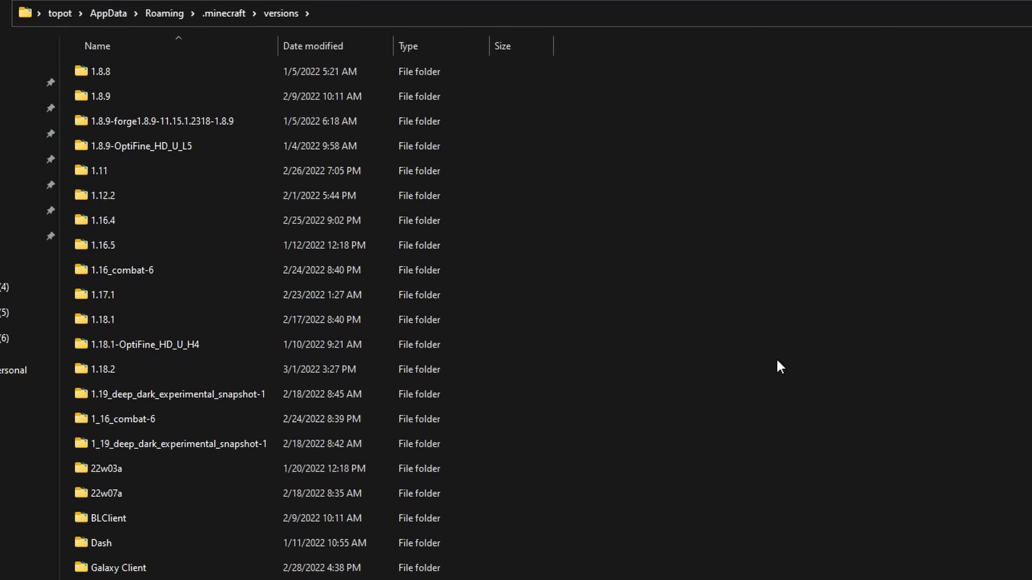
pyautogui.scroll(-3)
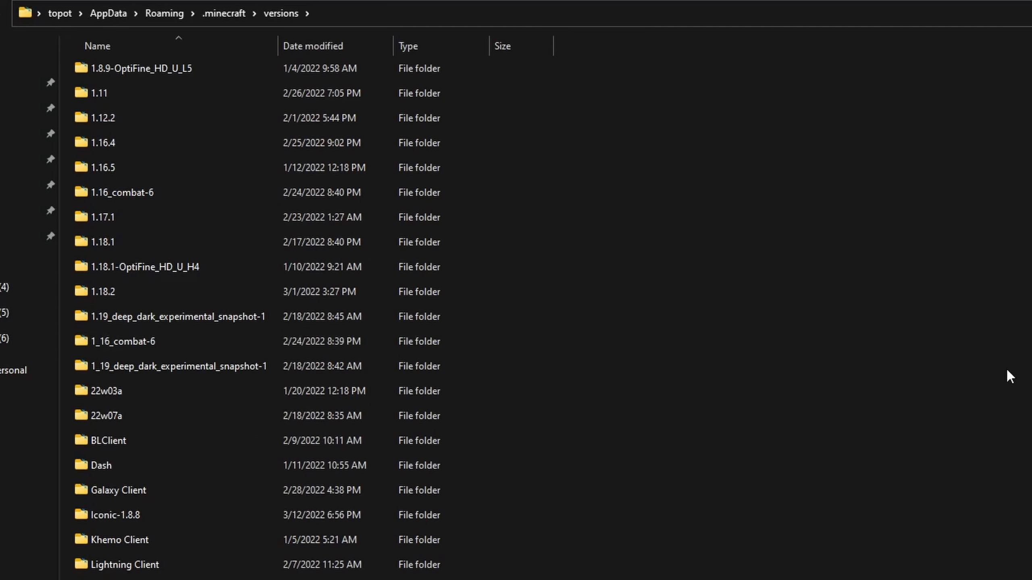
pyautogui.scroll(-3)
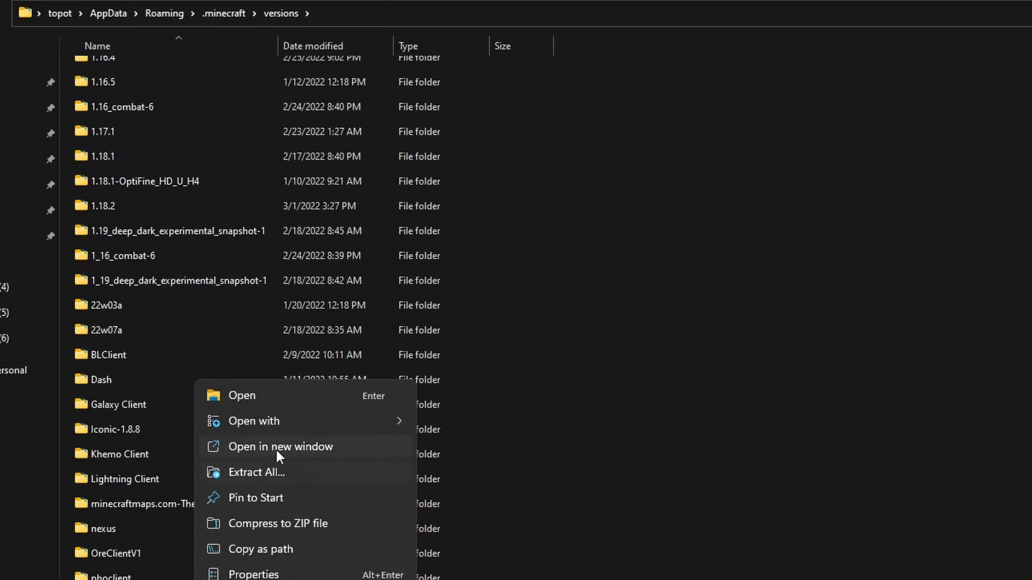
# - Extract the 1_16_combat-6 archive into %appdata%\.minecraft\versions
pyautogui.click(242, 396)
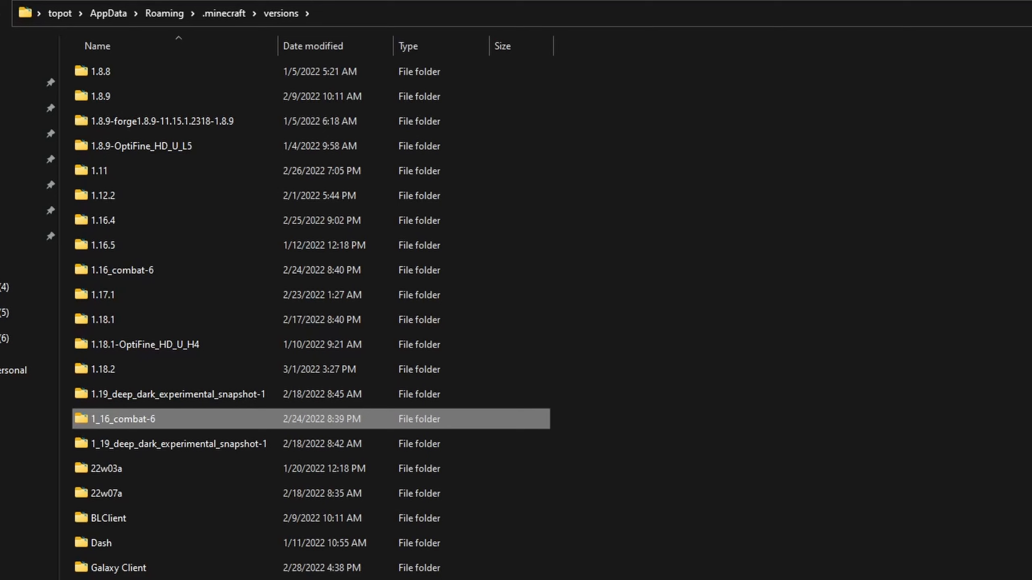
pyautogui.moveTo(205, 438)
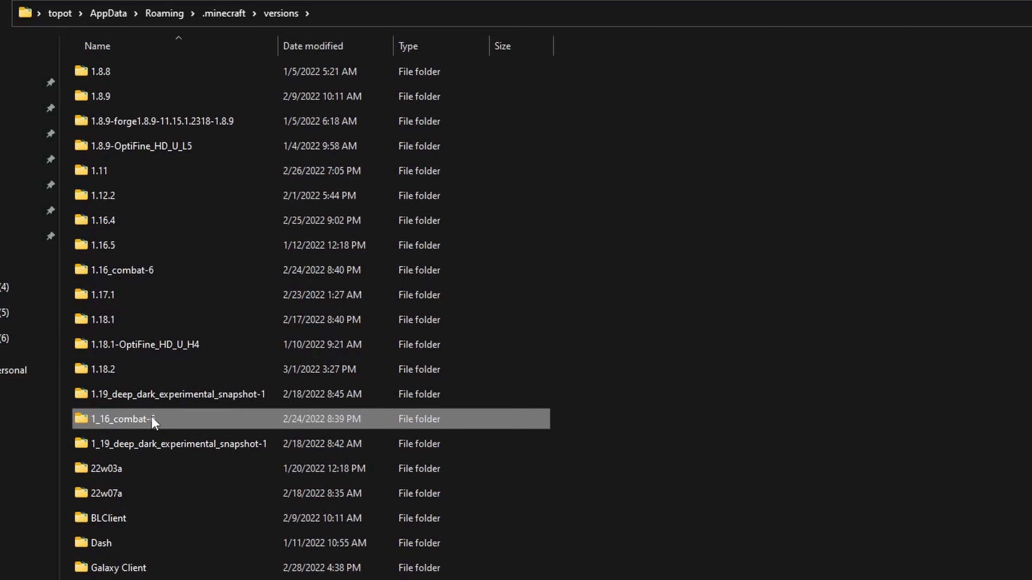
pyautogui.moveTo(117, 427)
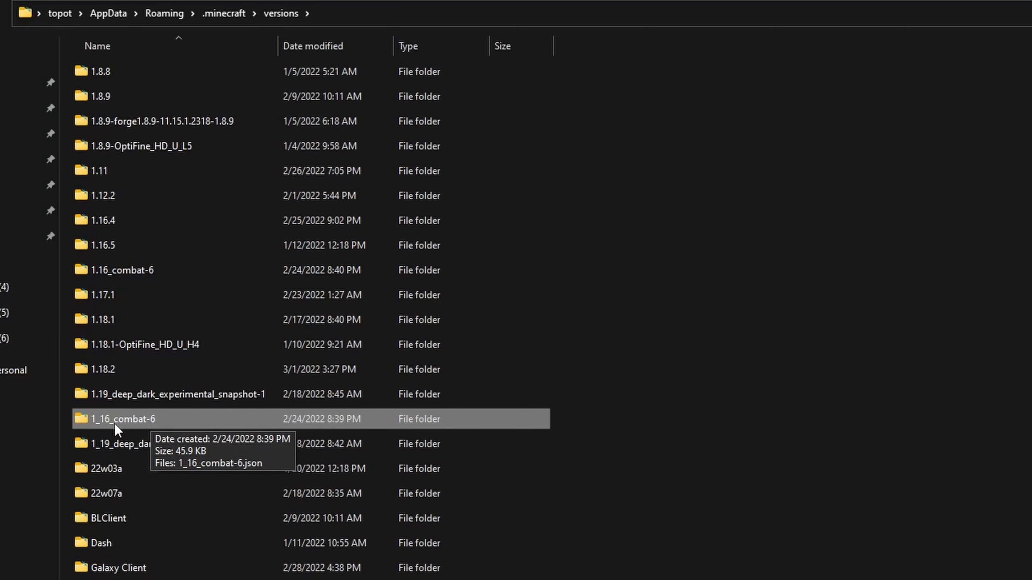
pyautogui.moveTo(932, 401)
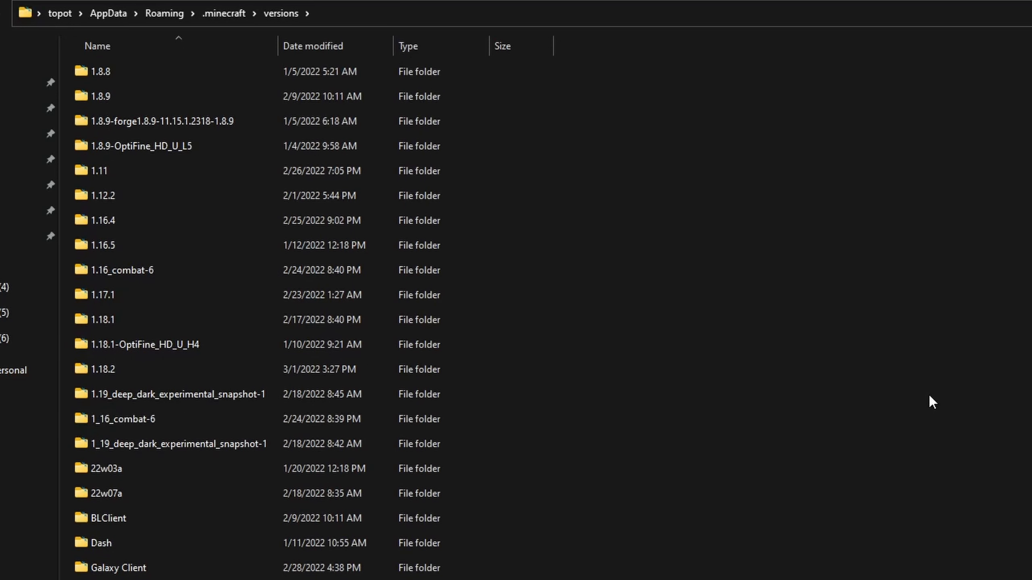
pyautogui.moveTo(874, 421)
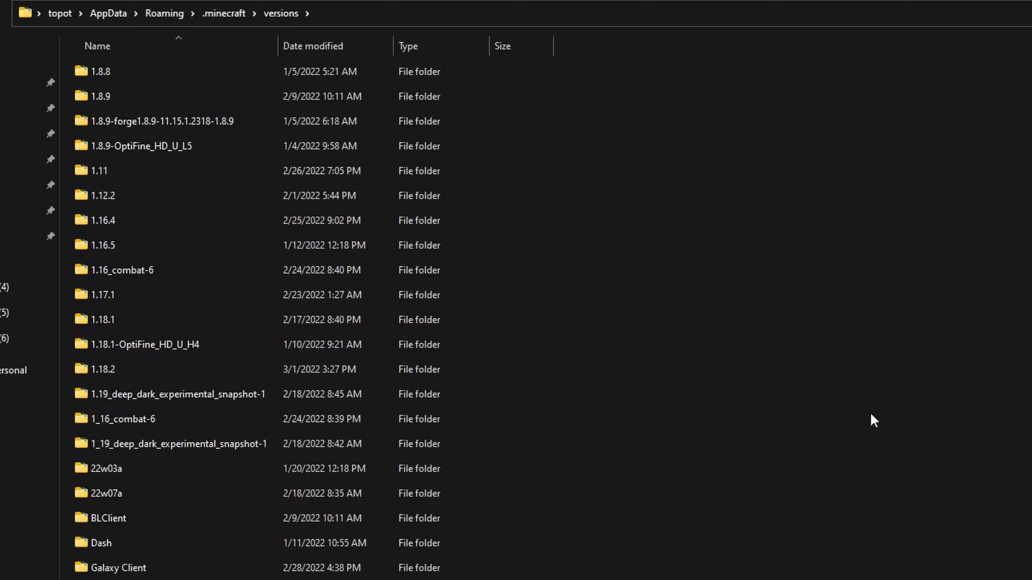
pyautogui.click(178, 443)
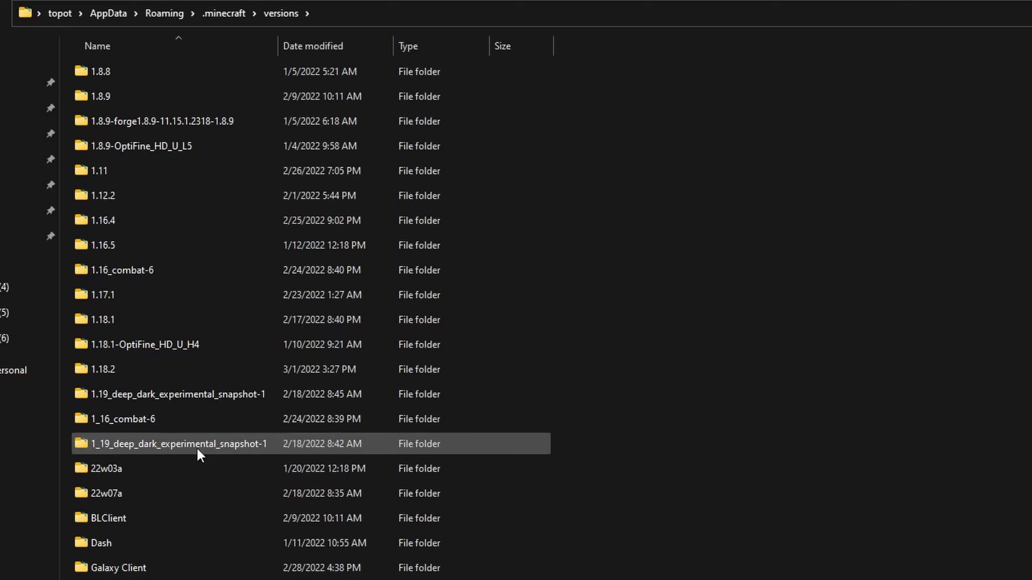
pyautogui.click(803, 493)
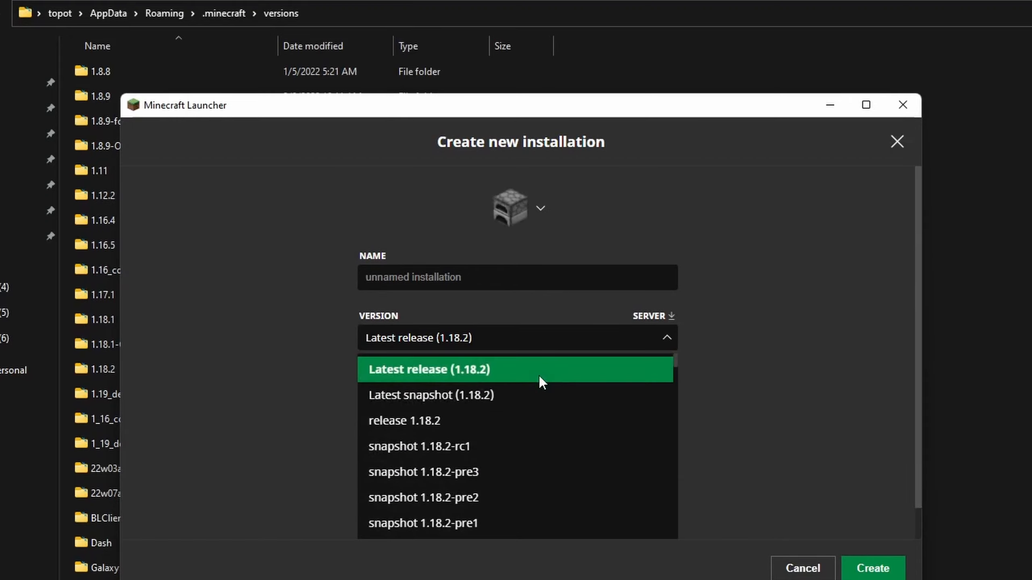
# - Scroll the Version dropdown list to look for the 1_16_combat-6 snapshot
pyautogui.scroll(-3)
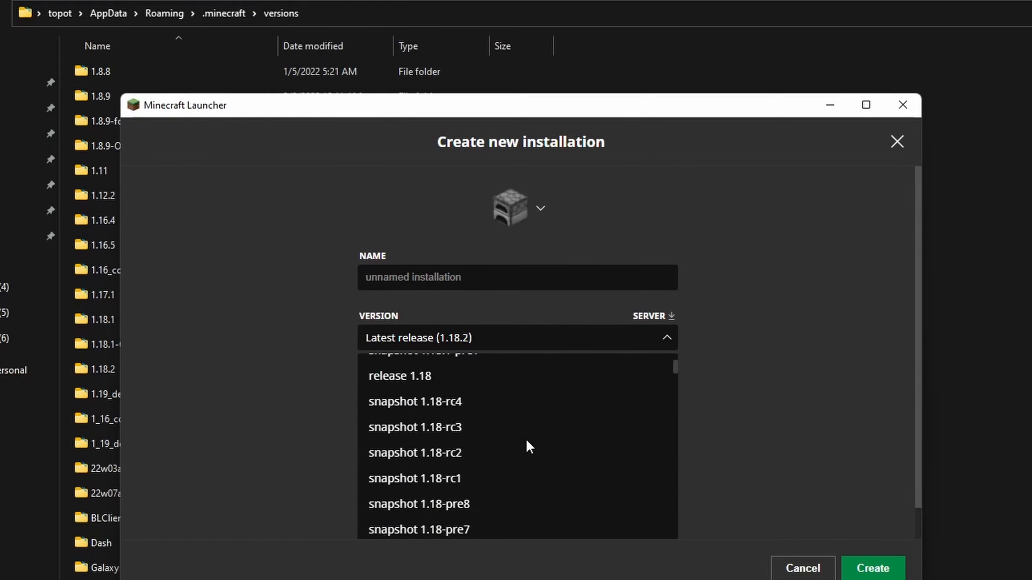
pyautogui.scroll(-3)
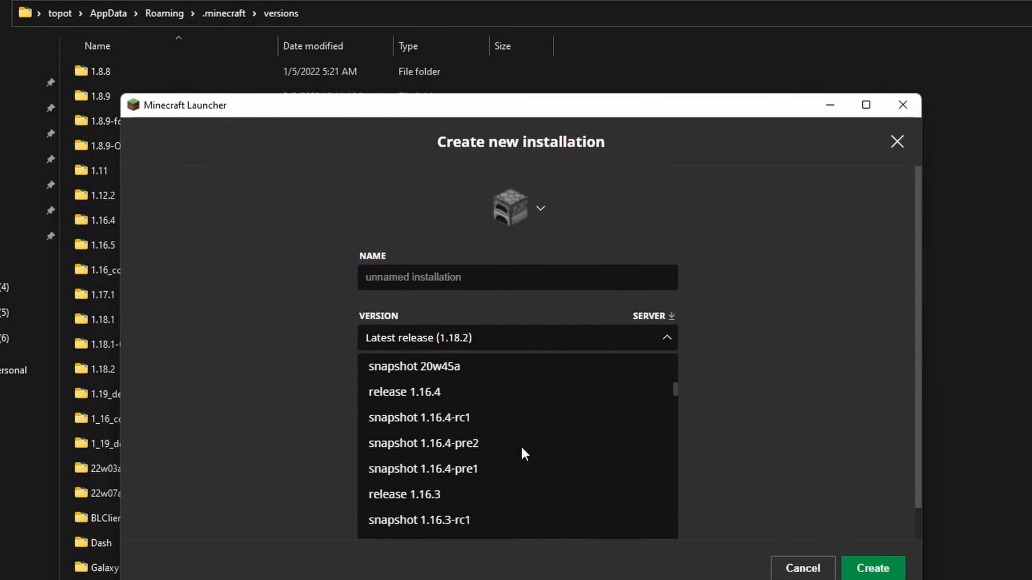
pyautogui.scroll(-3)
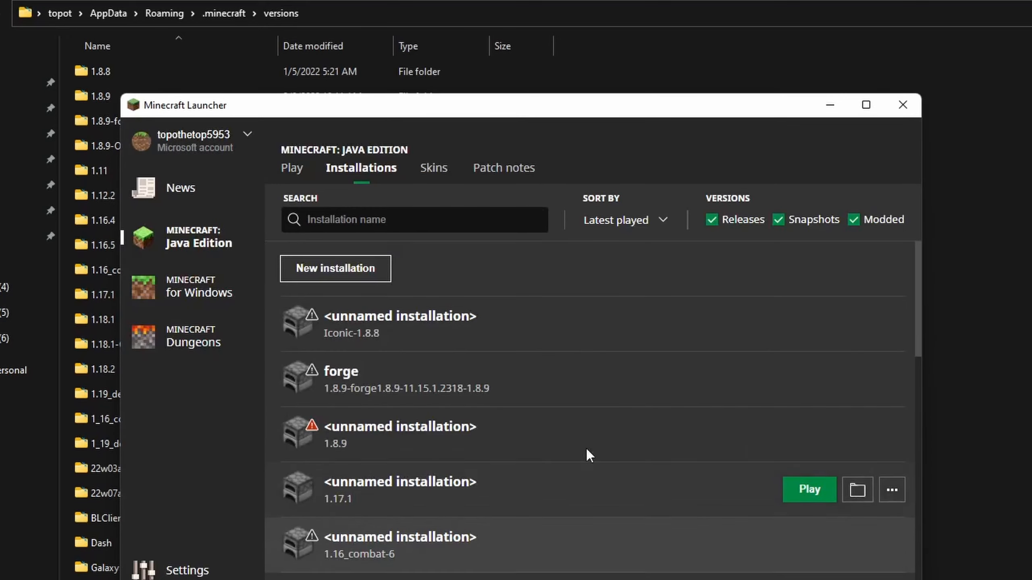
# - Confirm the 1.16_combat-6 installation is listed, then close Minecraft Launcher
pyautogui.scroll(-3)
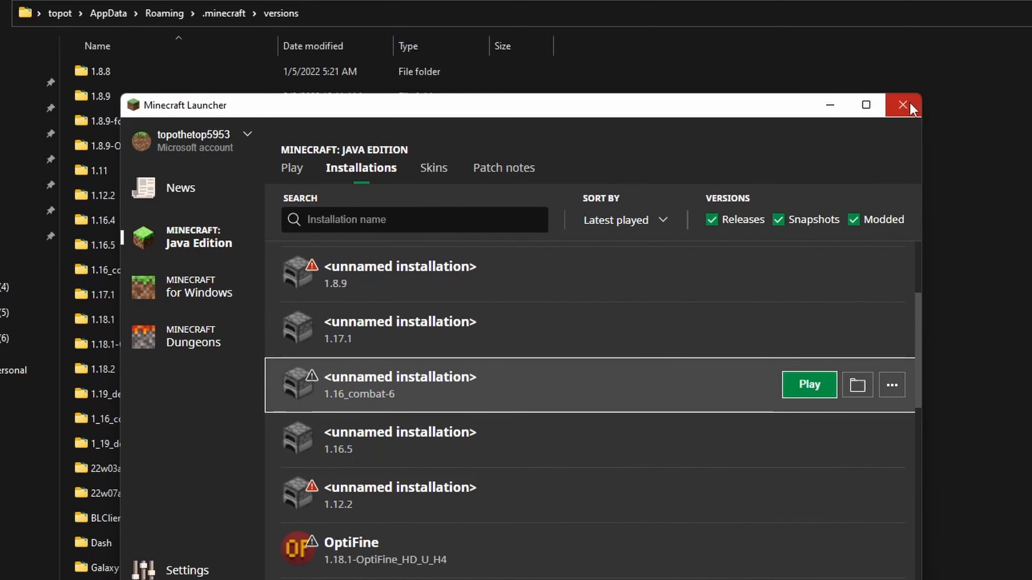
pyautogui.click(902, 105)
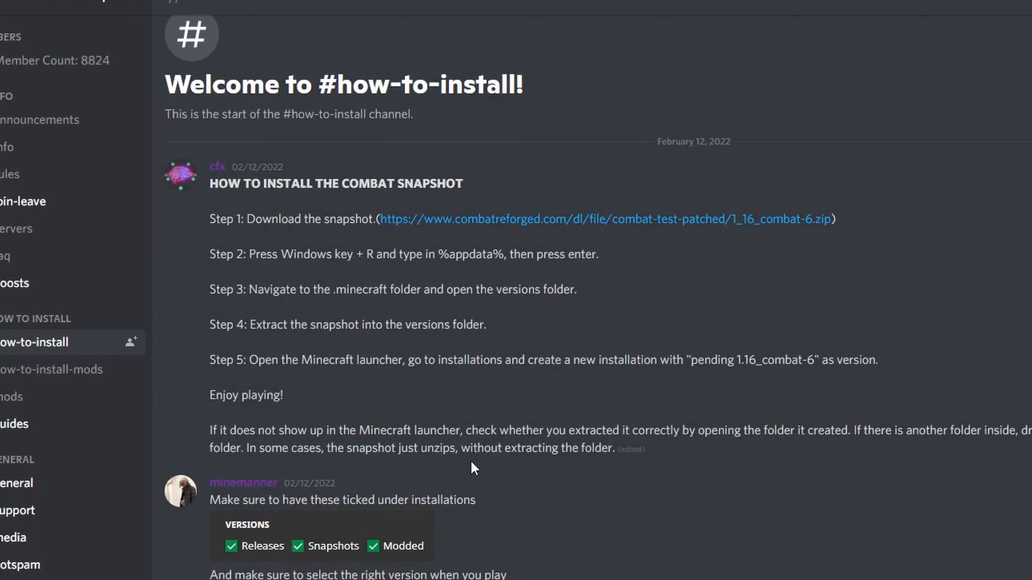
pyautogui.scroll(-3)
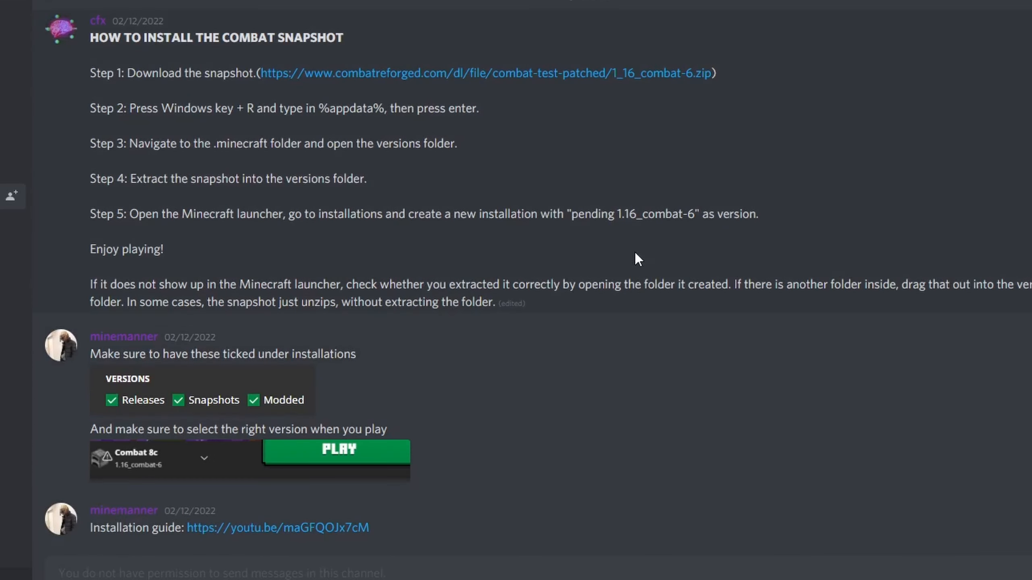
pyautogui.moveTo(79, 235)
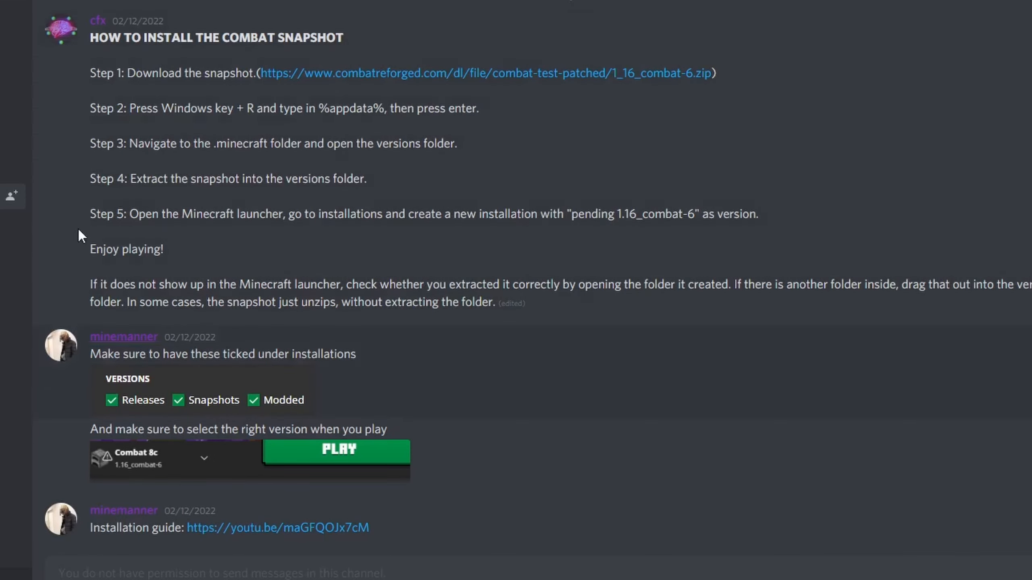
pyautogui.moveTo(920, 300)
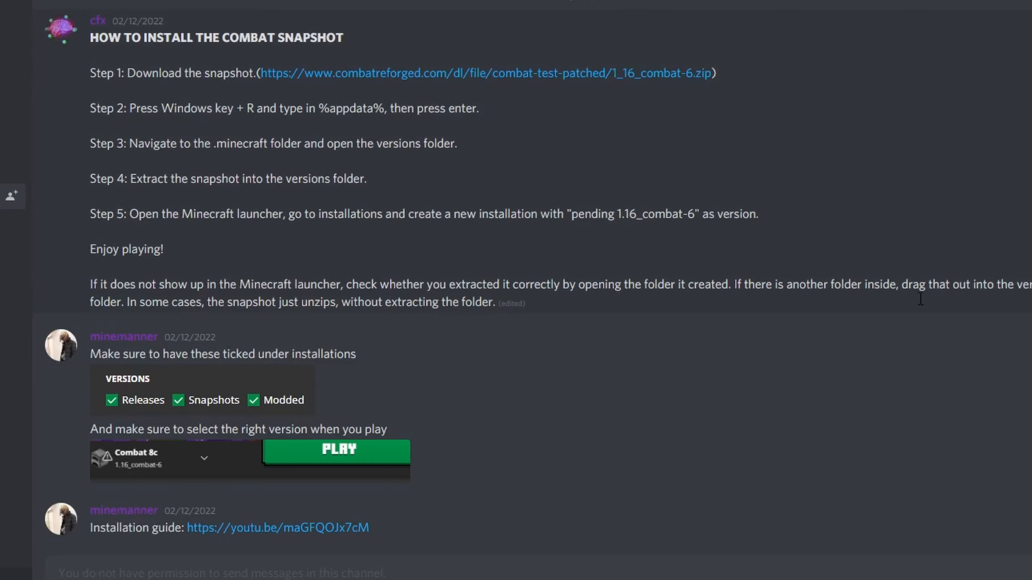
pyautogui.moveTo(699, 403)
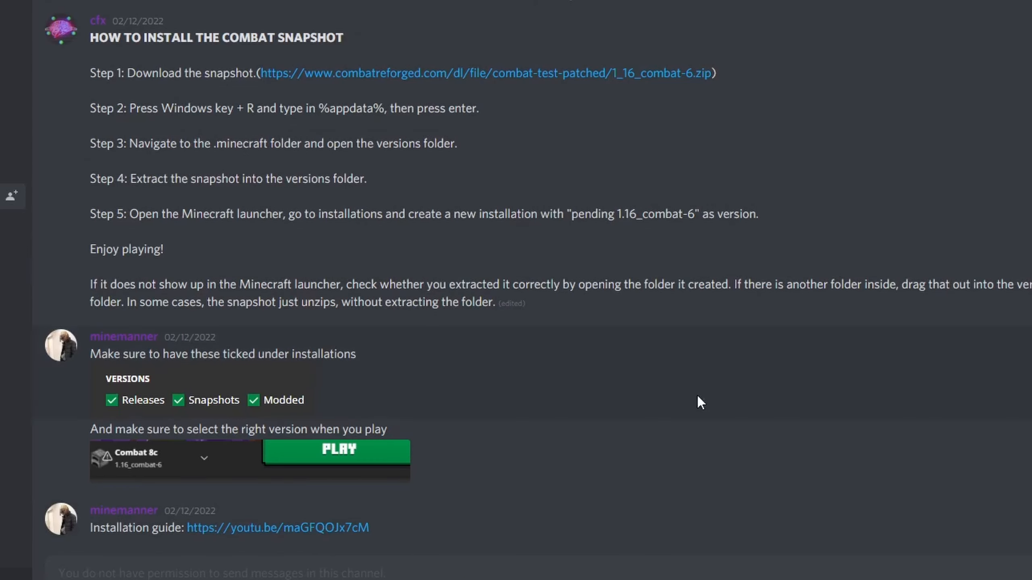
pyautogui.moveTo(919, 361)
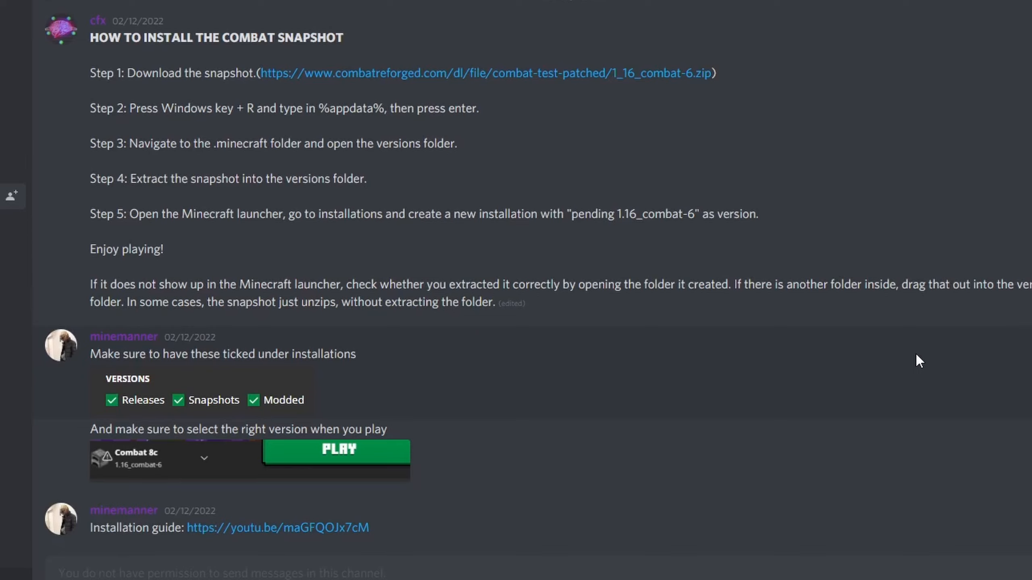
pyautogui.moveTo(946, 395)
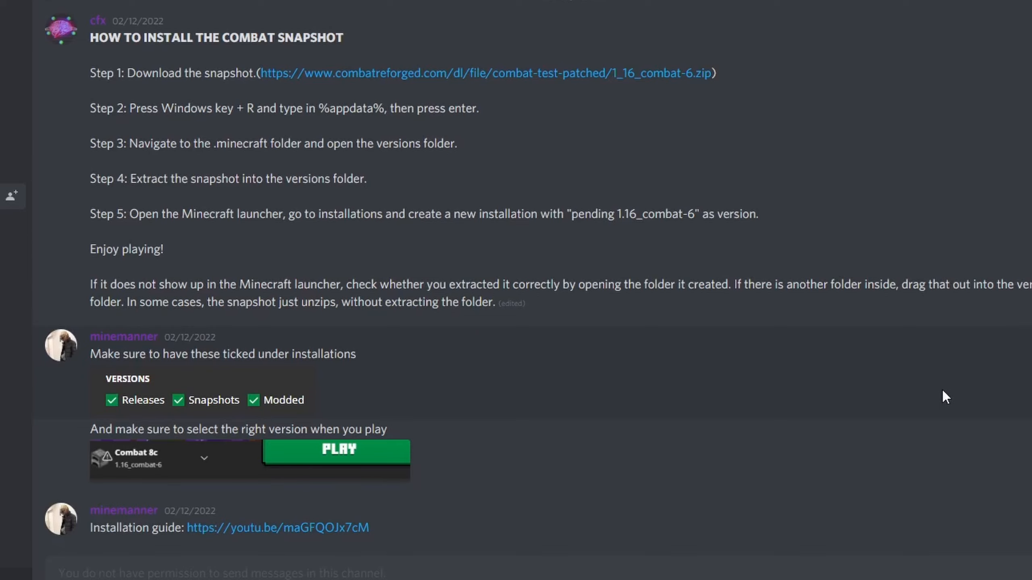